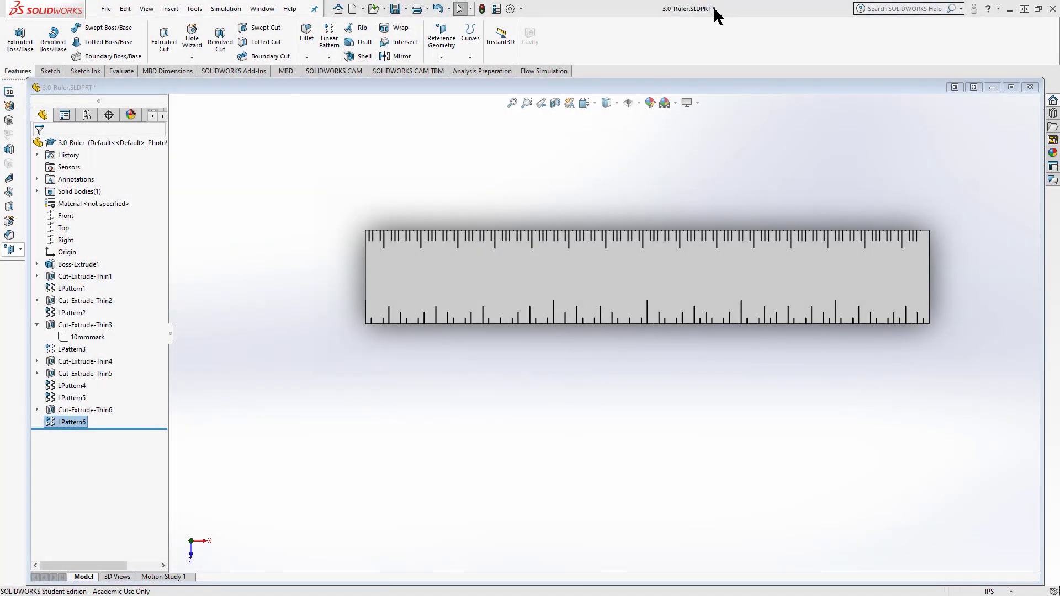
Look over the ruler model with its cut tick marks, then save the part
click(686, 267)
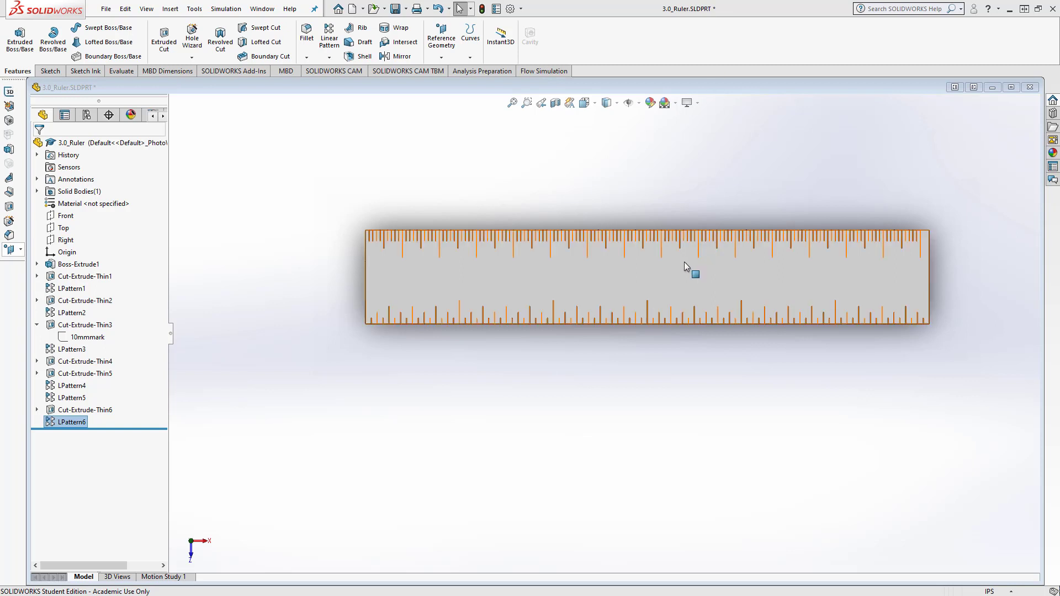
scroll(up, 3)
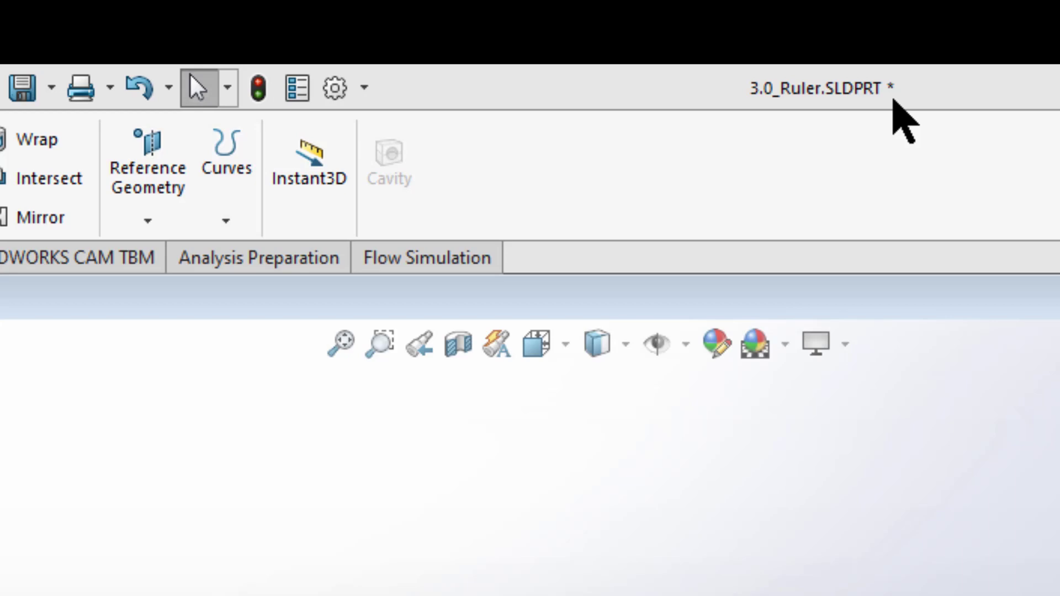
mouse_move(906, 88)
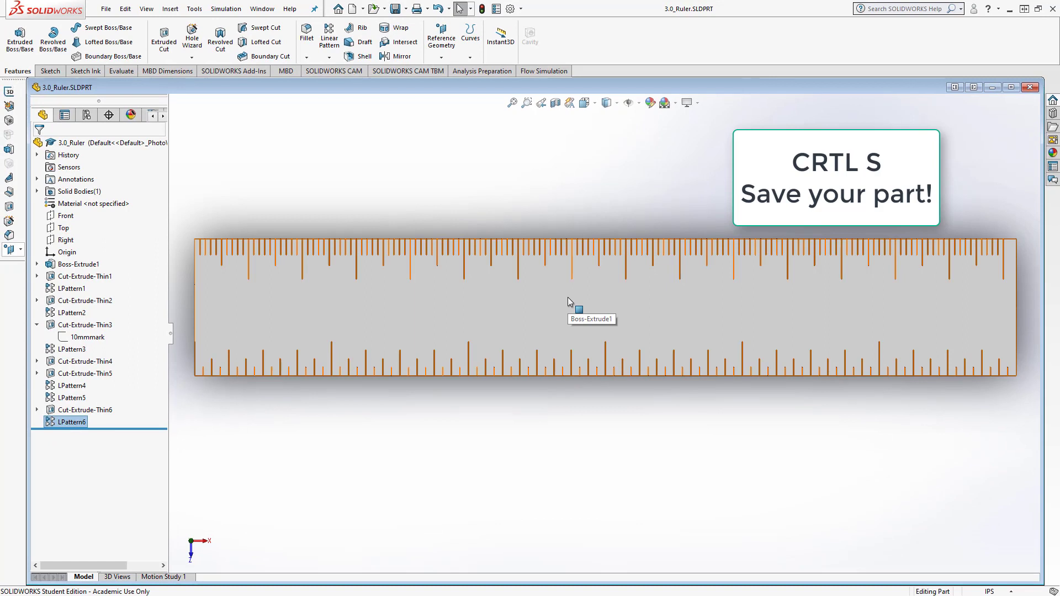
key(ctrl+s)
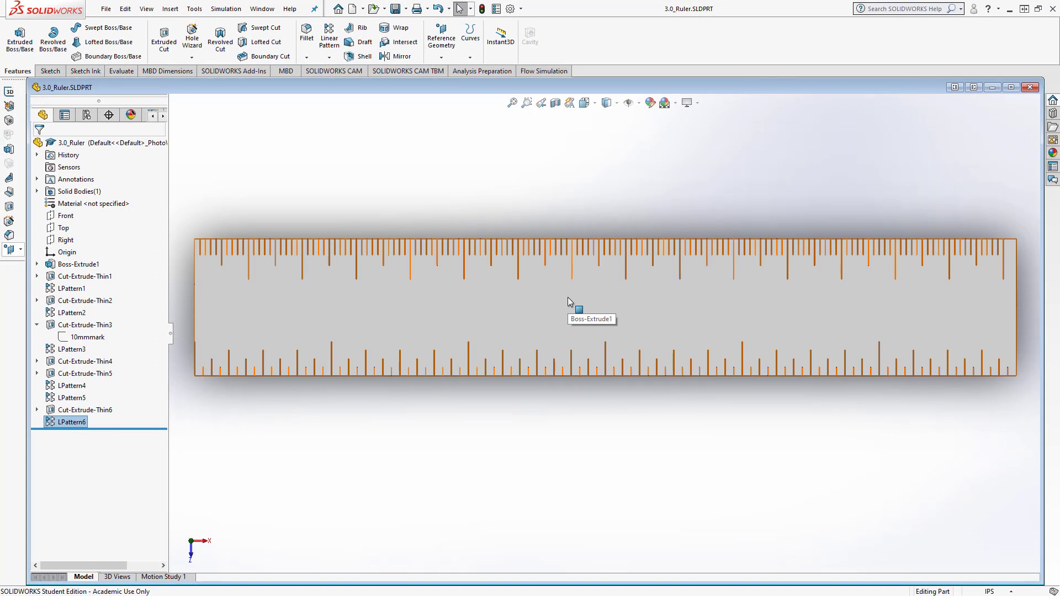
mouse_move(570, 303)
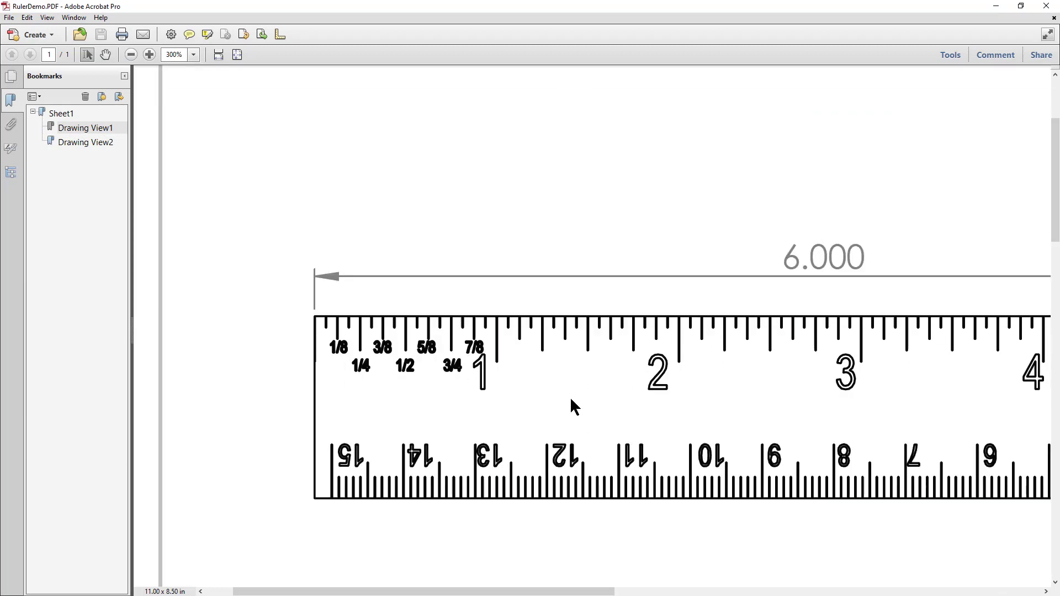
Scroll the RulerDemo PDF down to the centimetre ruler view
scroll(down, 3)
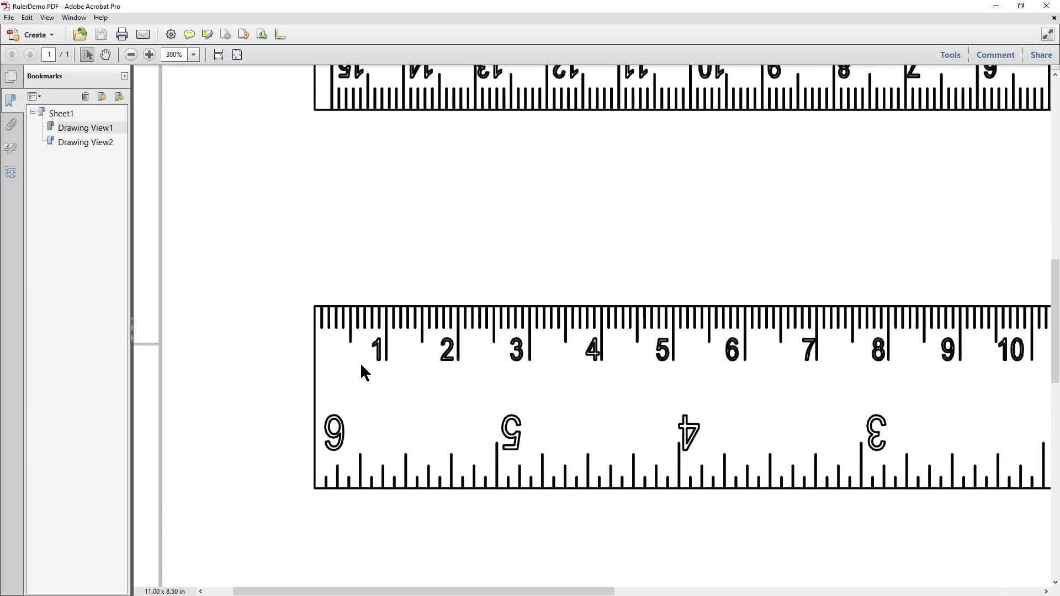
mouse_move(476, 368)
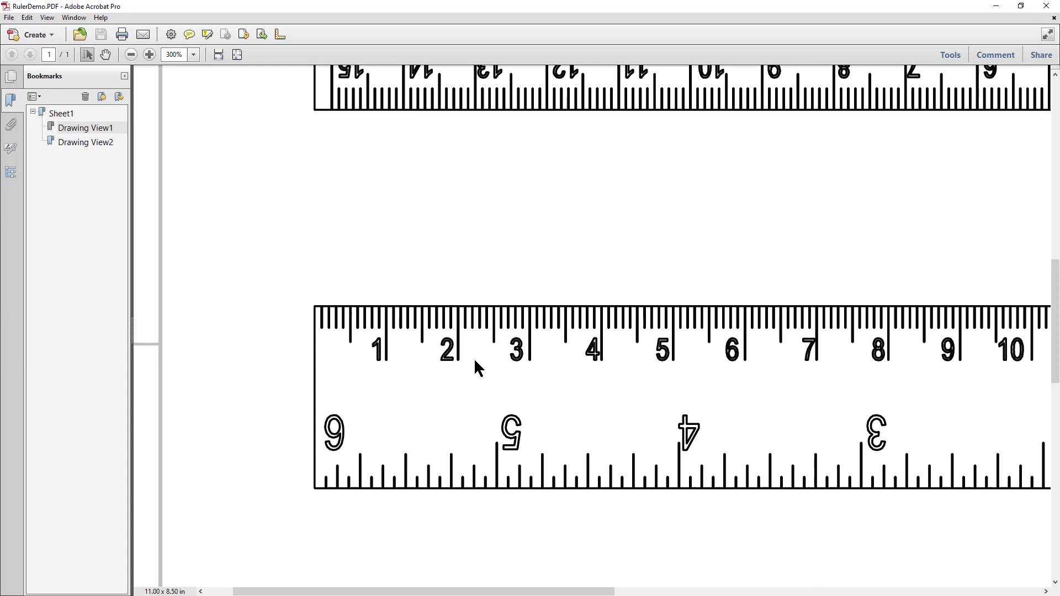
mouse_move(783, 355)
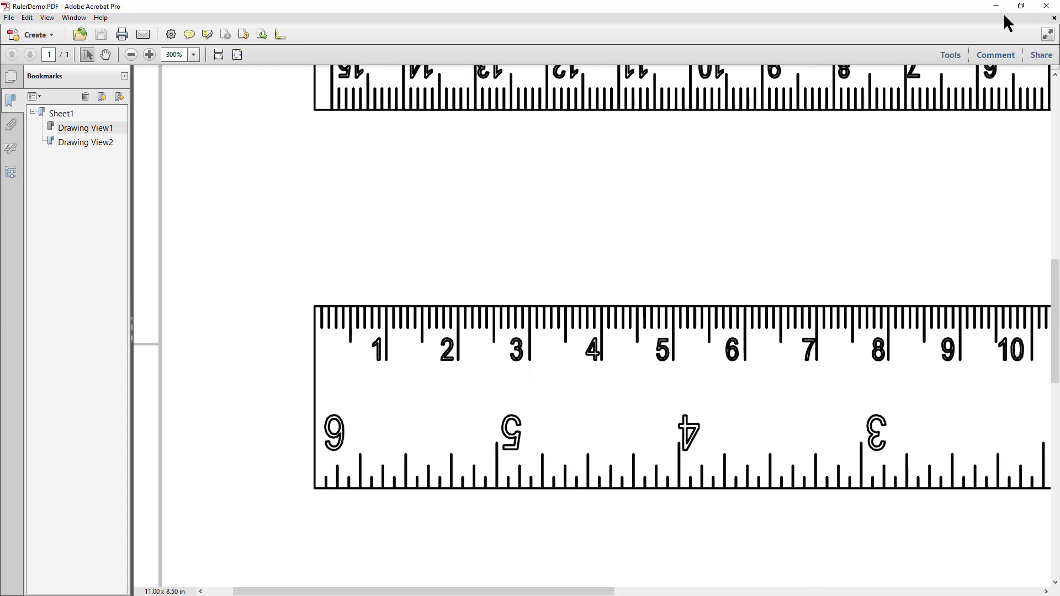
mouse_move(994, 6)
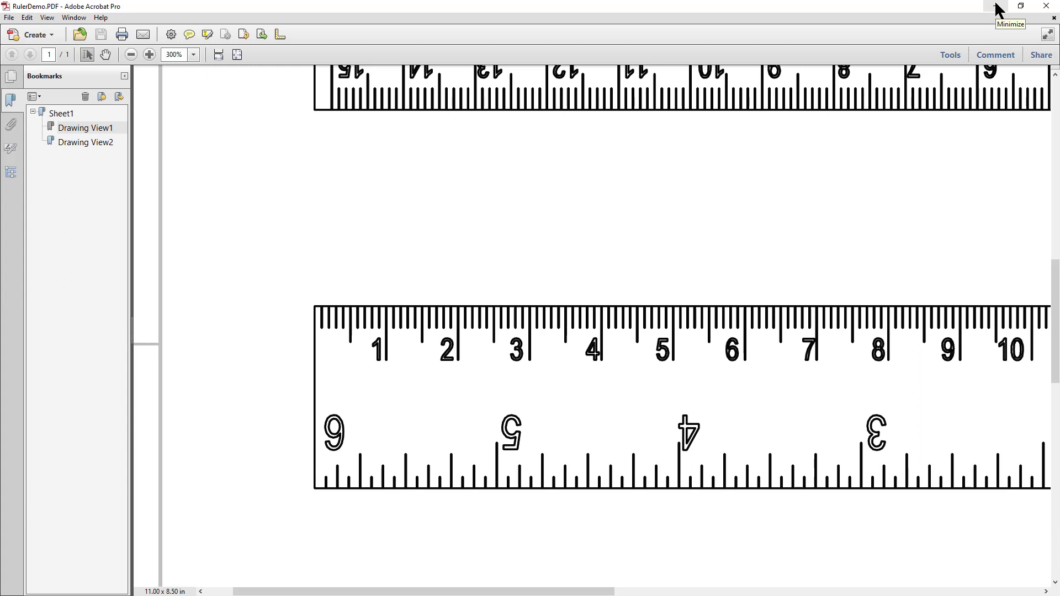
mouse_move(997, 9)
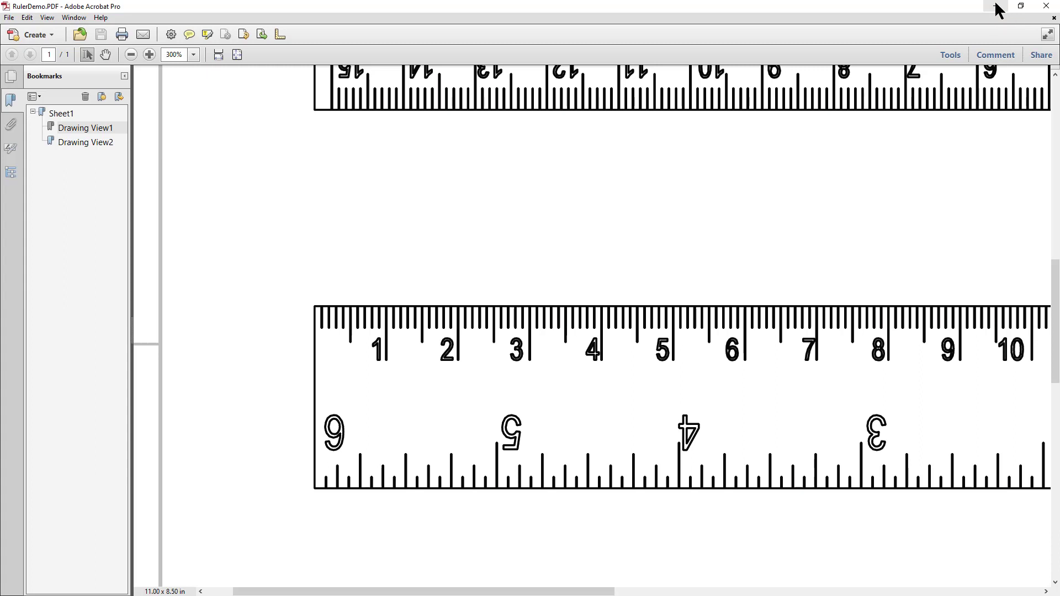
mouse_move(308, 565)
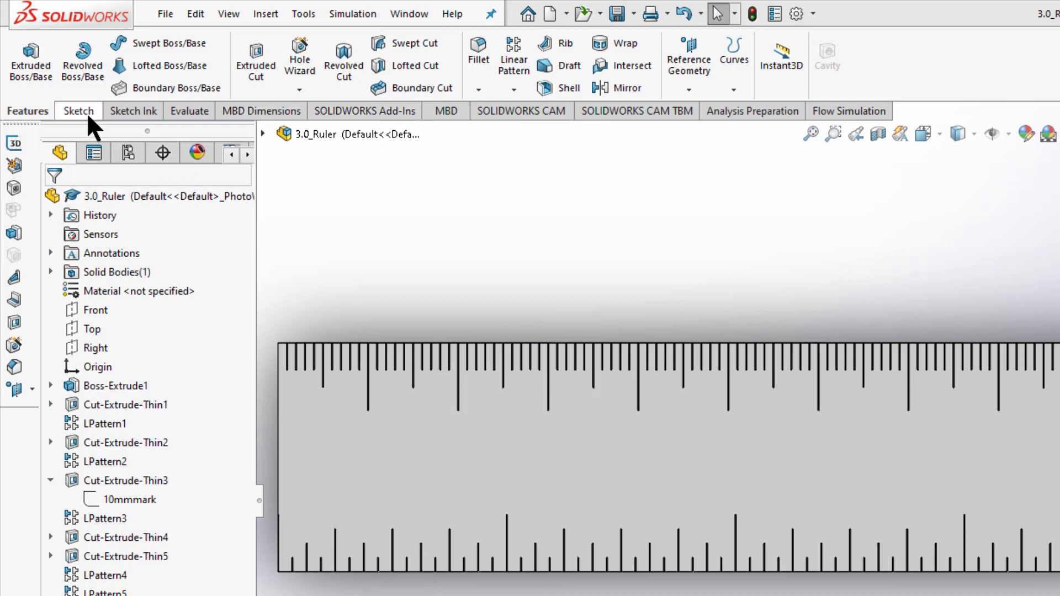
Start Sketch8 on the ruler's front face
click(78, 110)
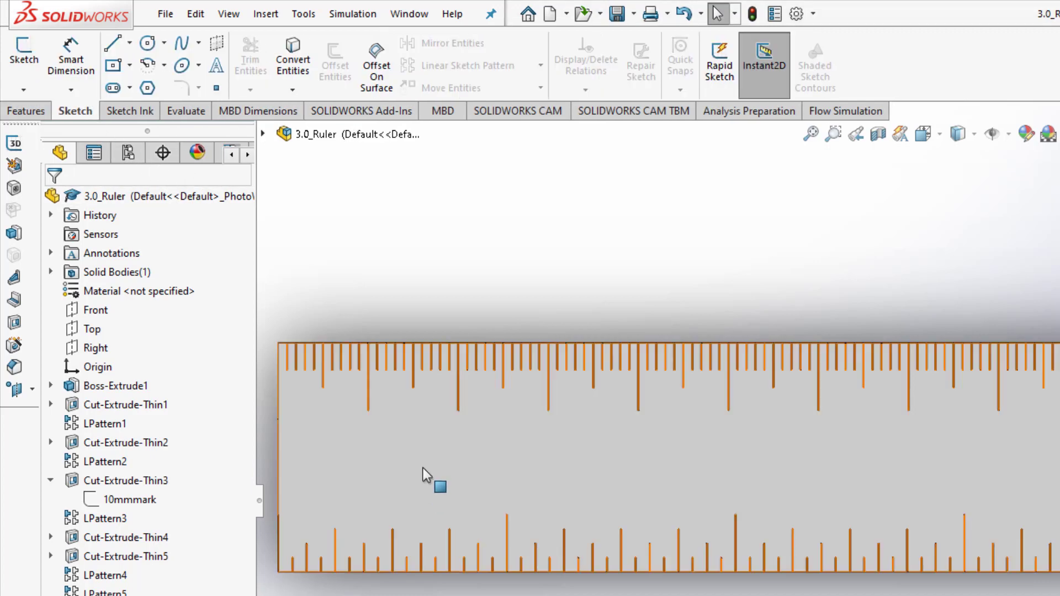
mouse_move(389, 485)
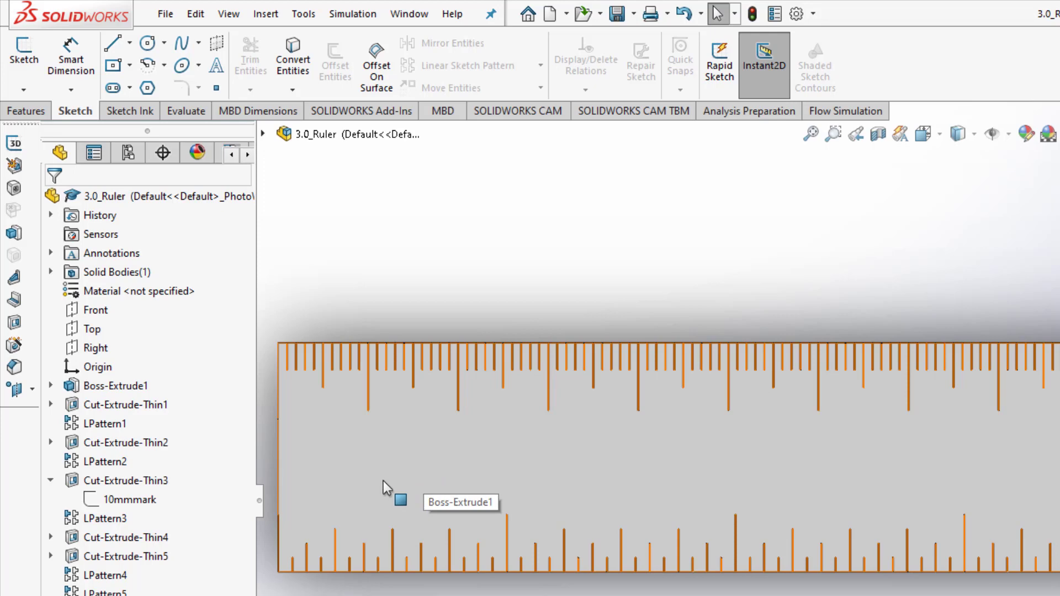
click(24, 56)
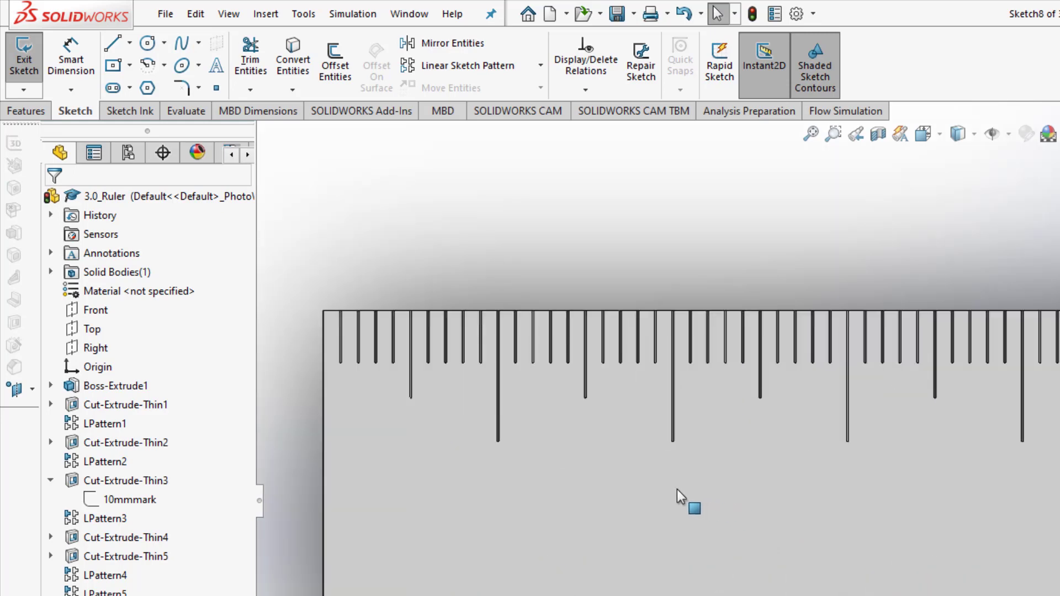
mouse_move(216, 66)
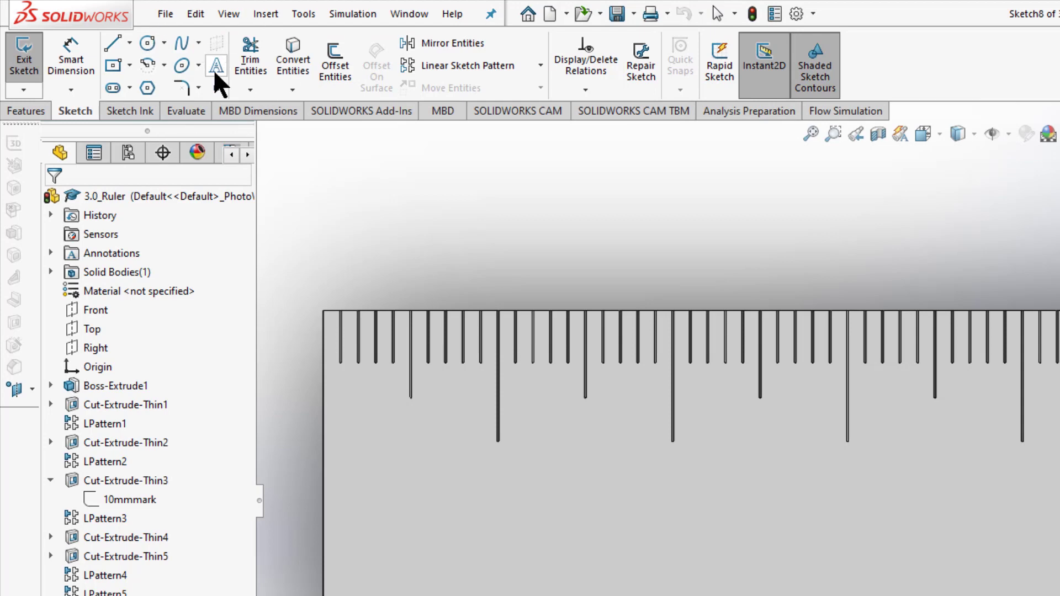
Start the Sketch Text tool with 'Use document font' turned off
click(216, 63)
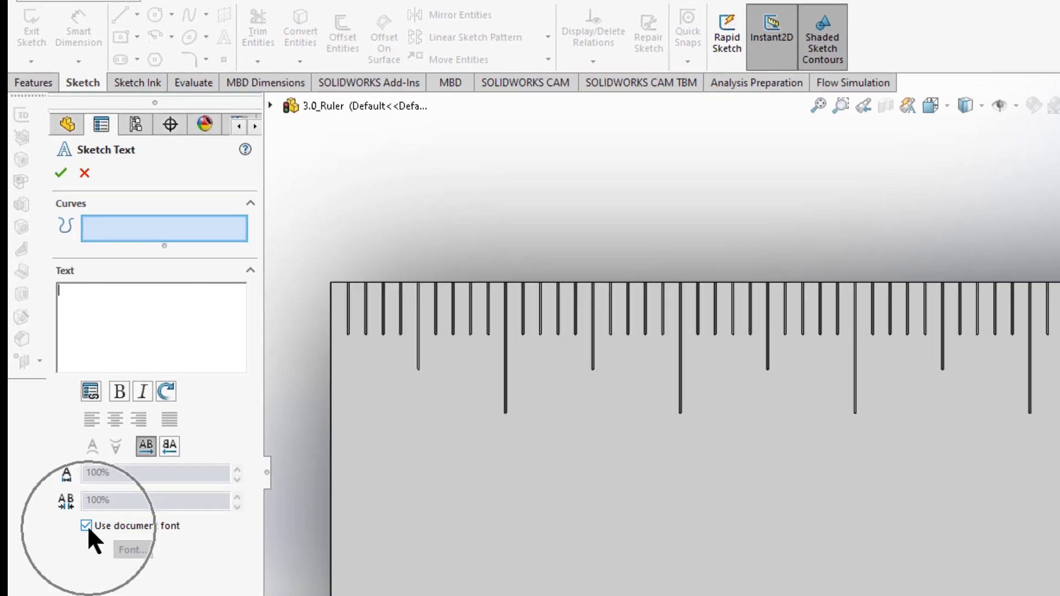
click(86, 524)
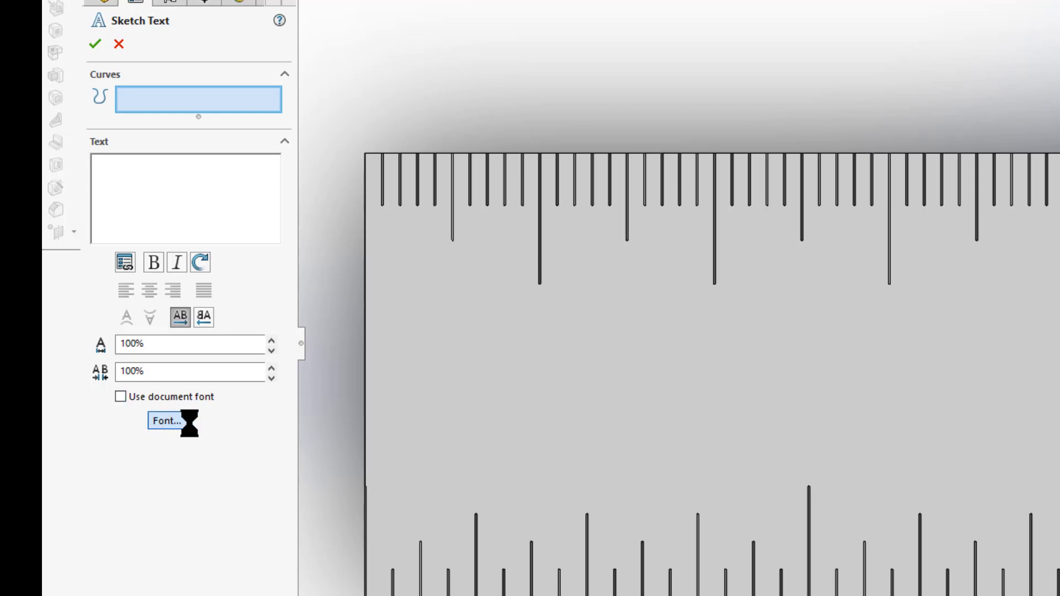
Set the sketch text font to Arial Narrow, 3 mm height, 1 mm spacing
click(167, 421)
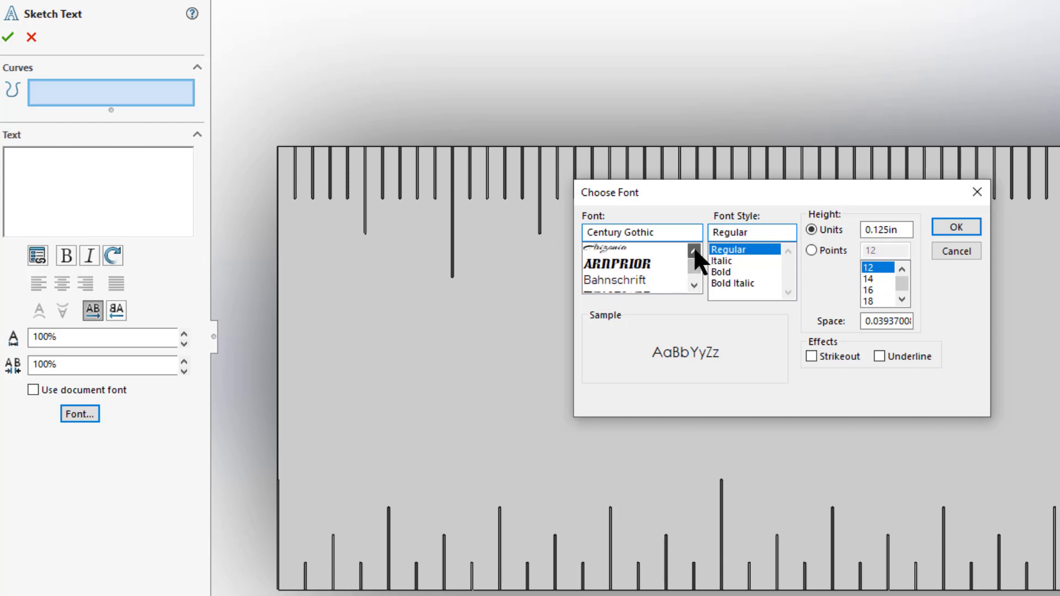
click(607, 251)
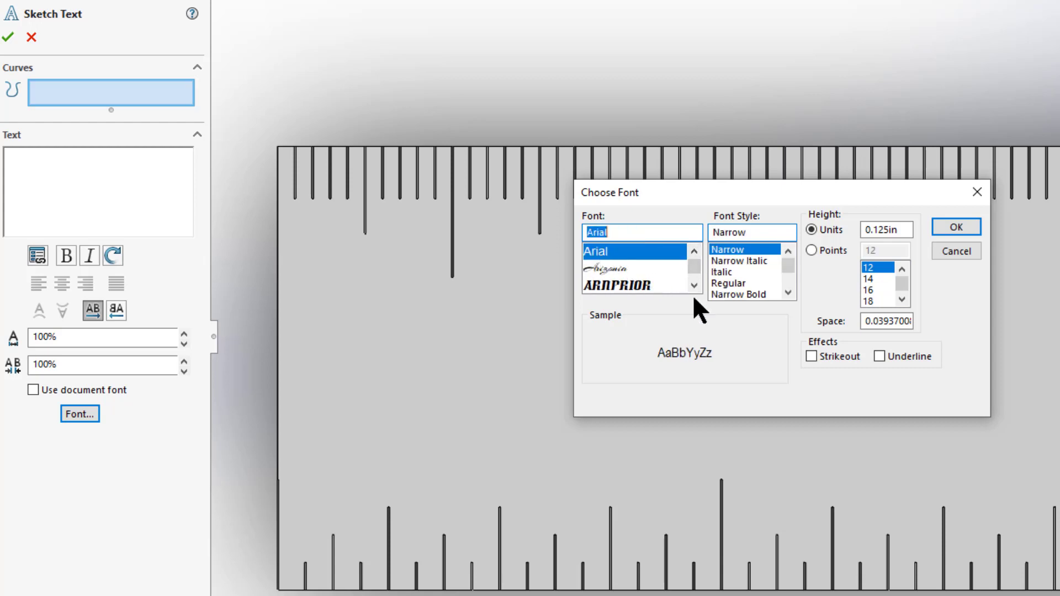
click(885, 229)
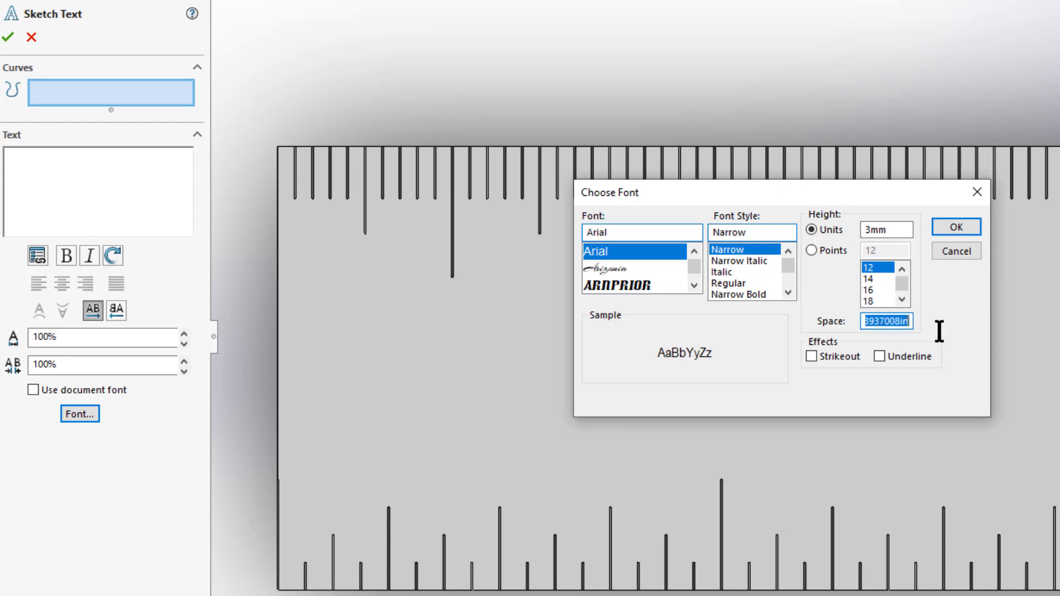
text(.1)
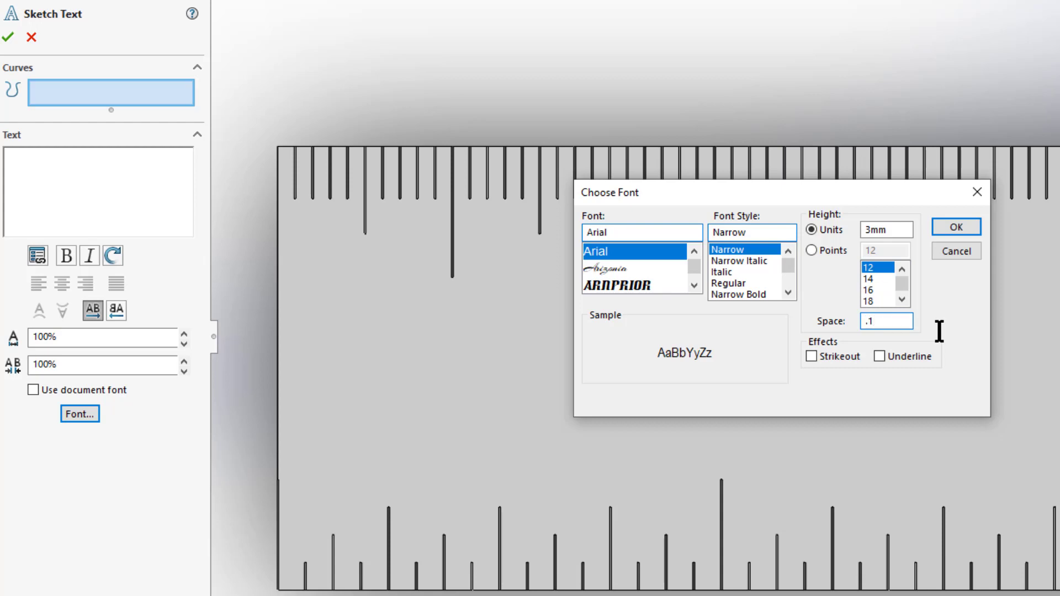
text(mm)
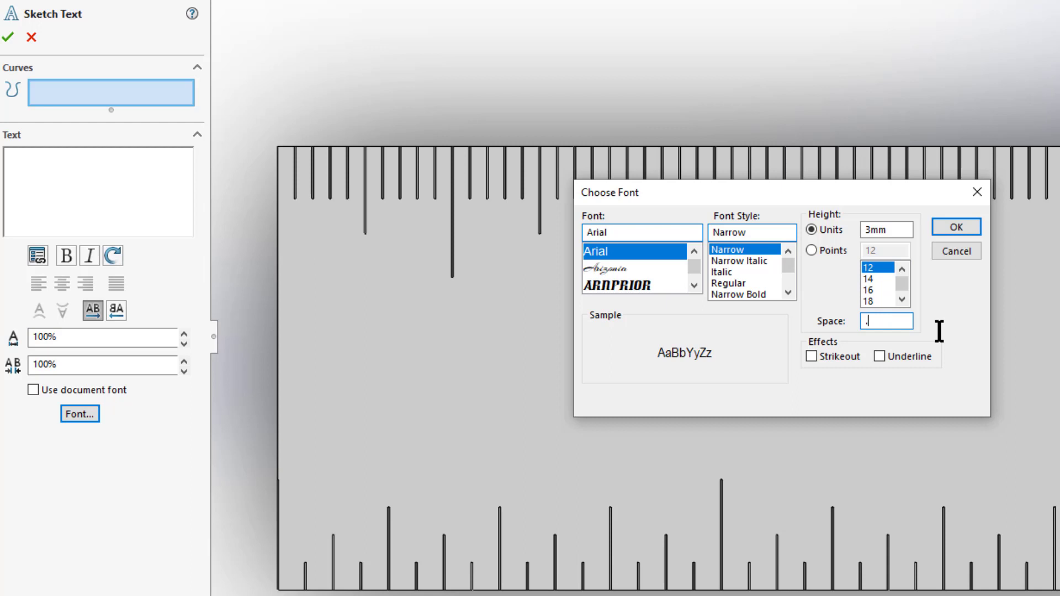
text(1)
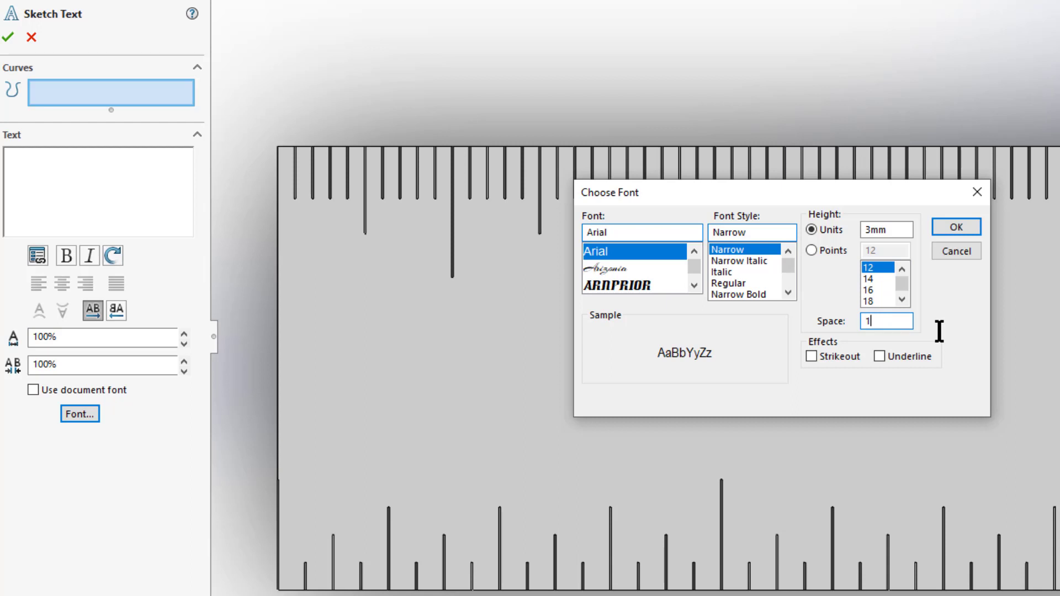
text(mm)
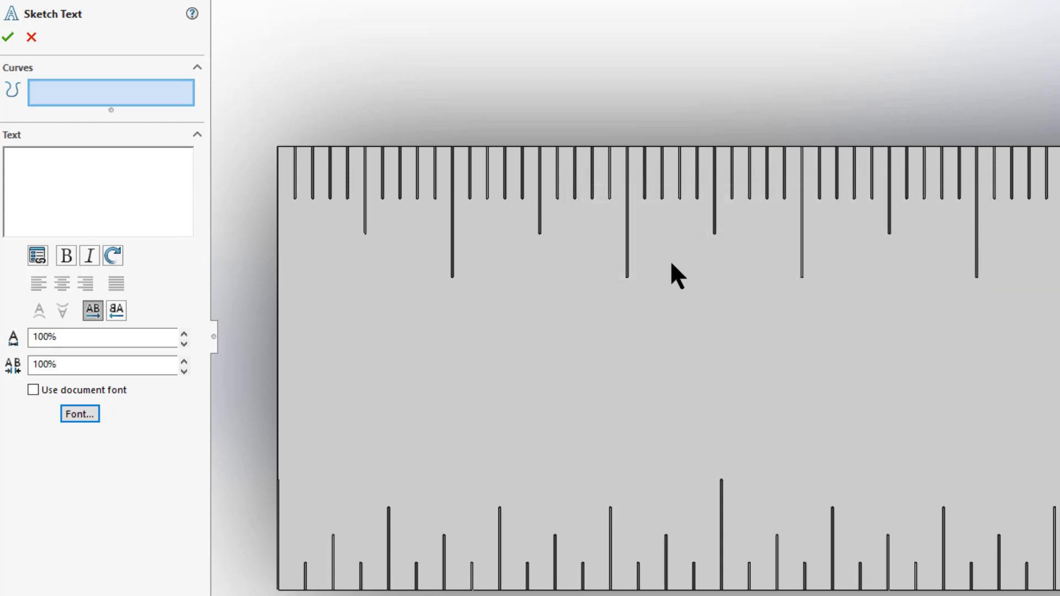
Enter the numbers 1 to 5, space-separated, in the sketch text box
click(98, 191)
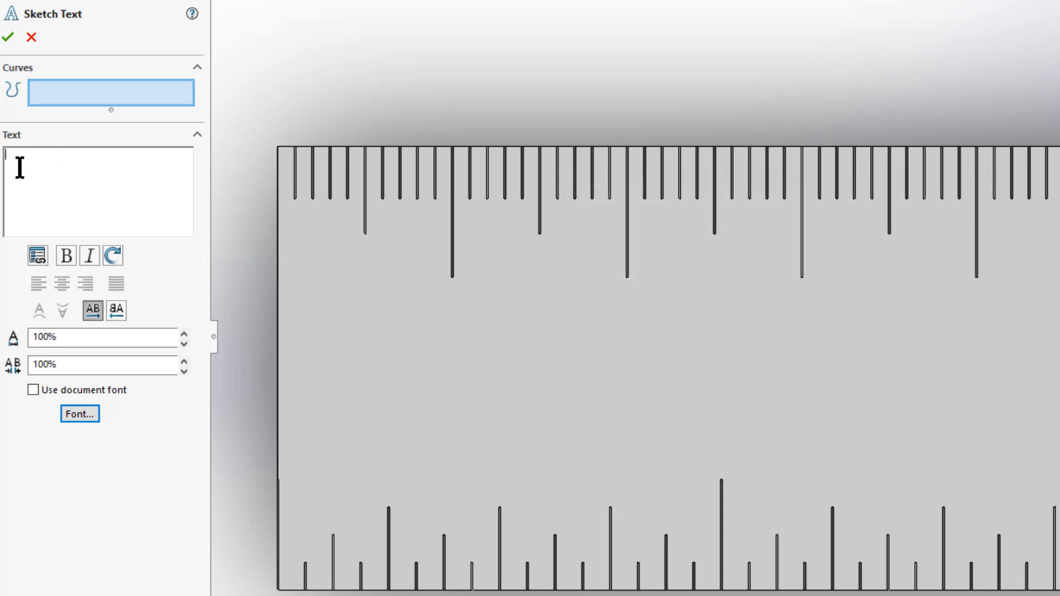
text(1)
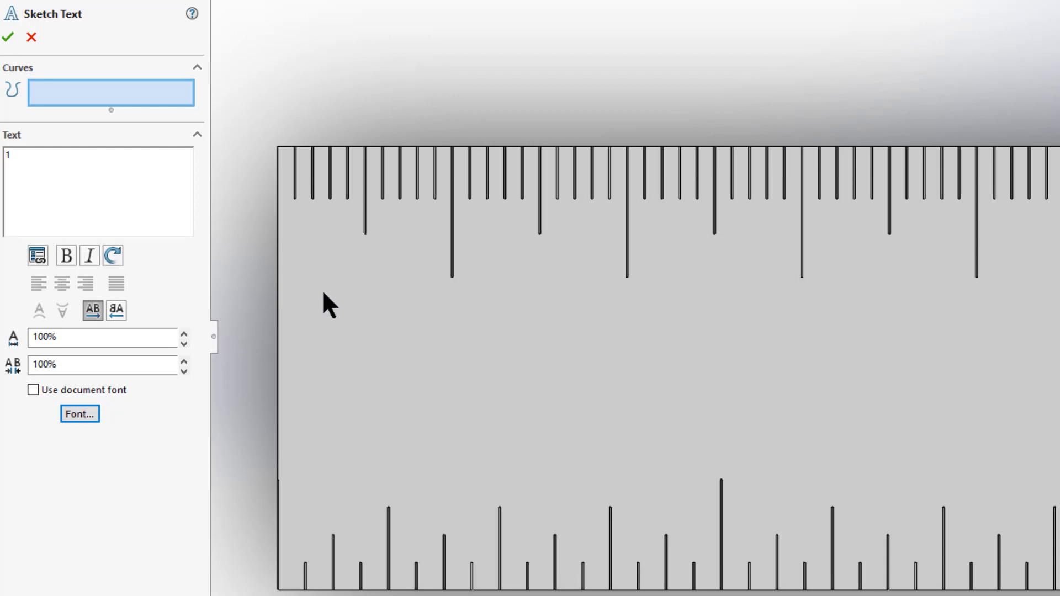
click(331, 271)
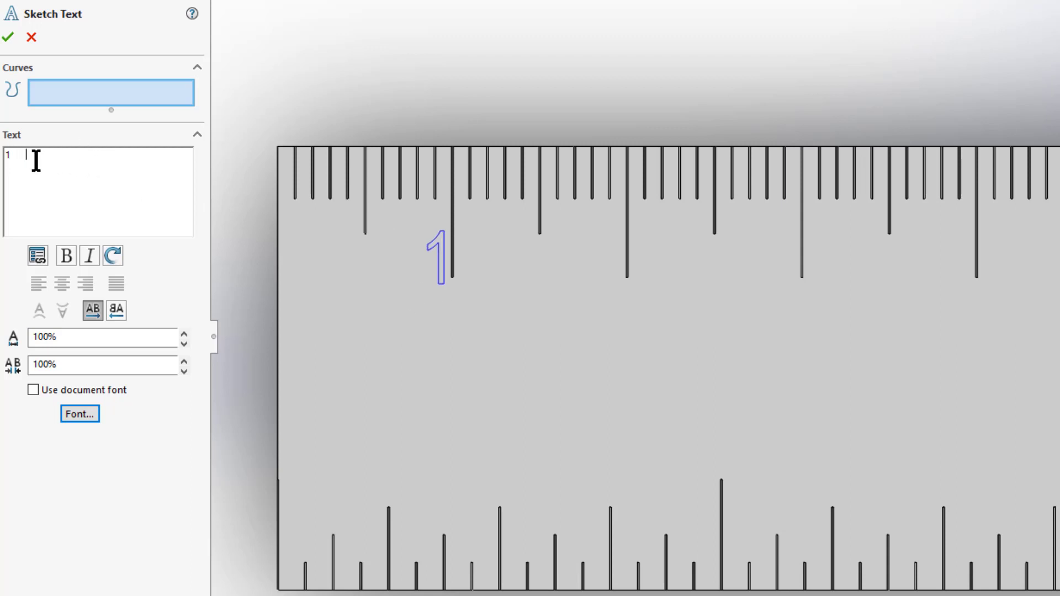
text(2)
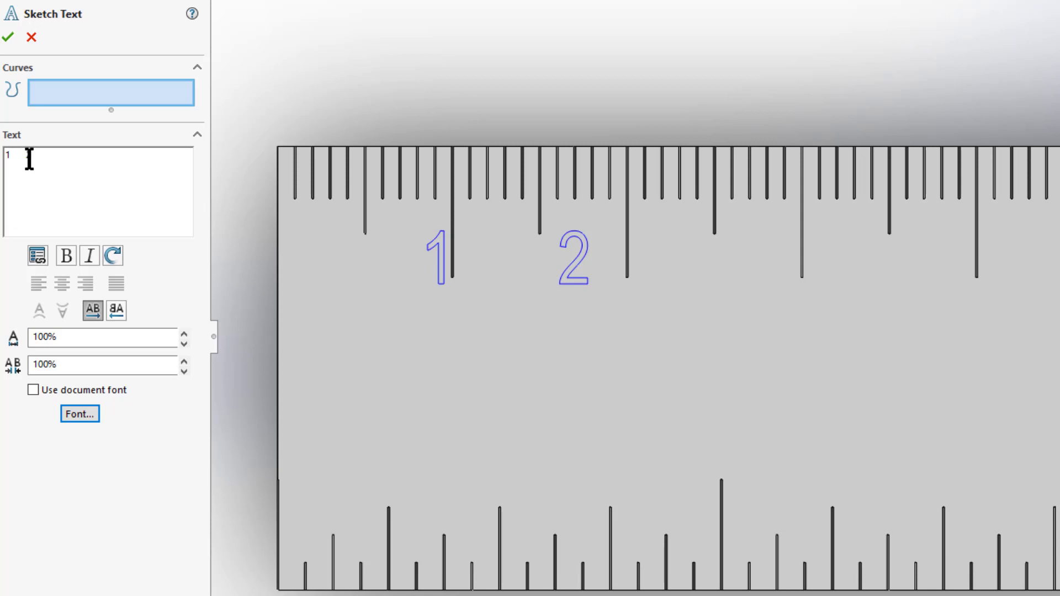
text(2)
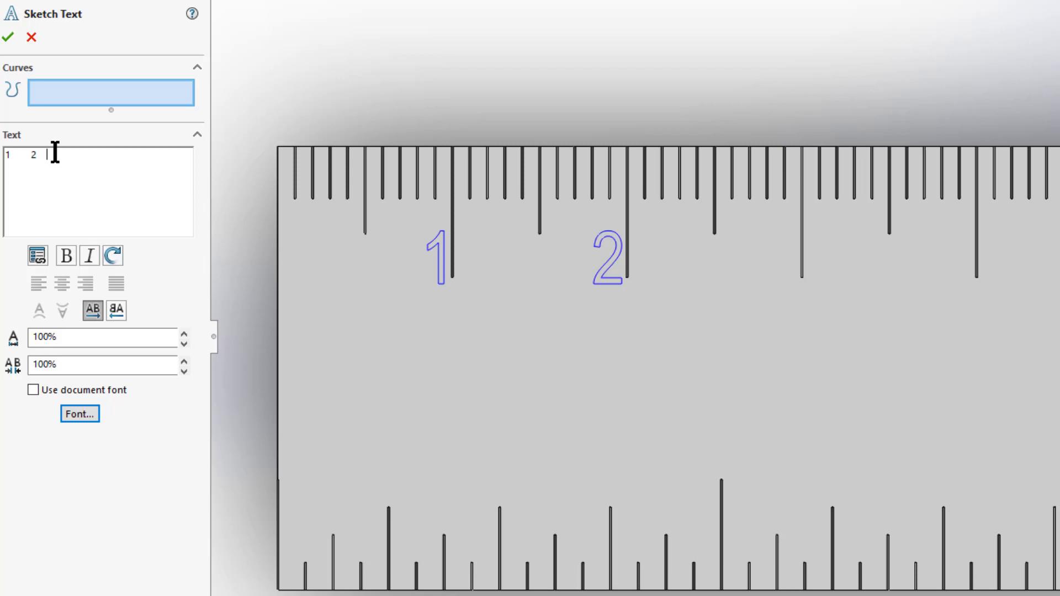
text(3)
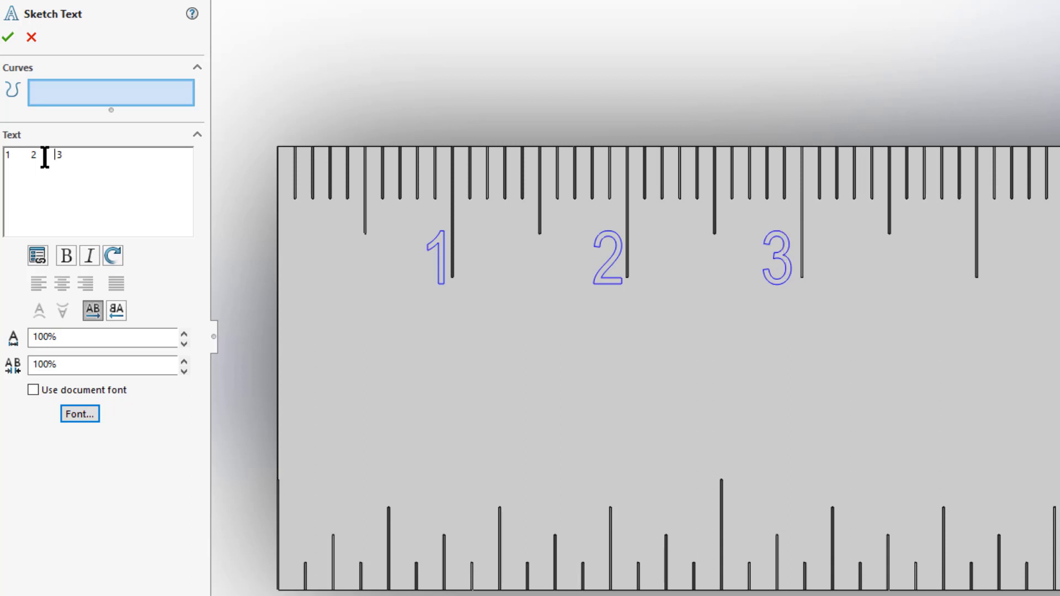
click(87, 162)
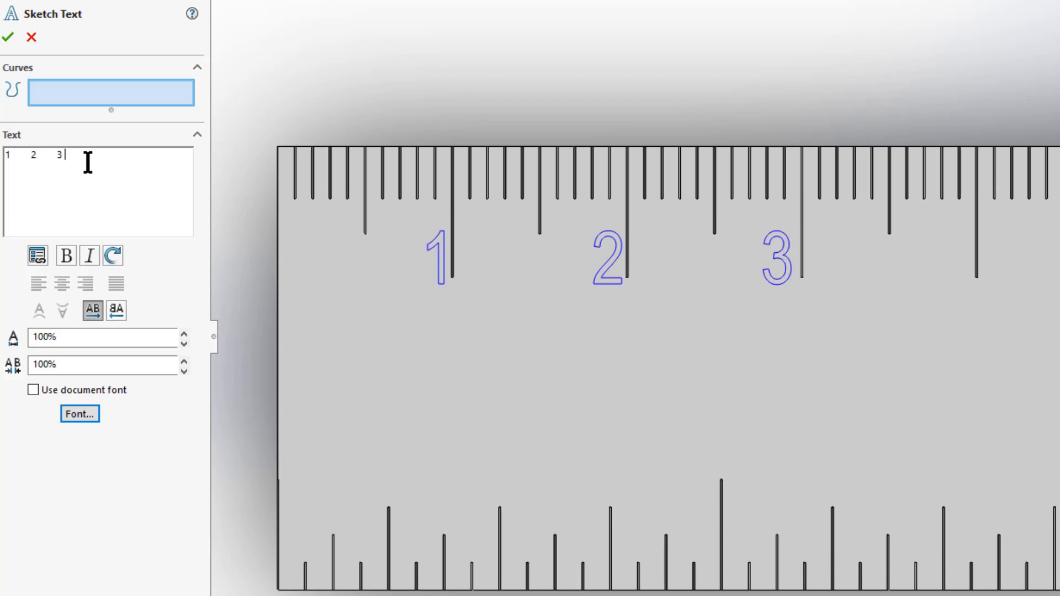
text(4)
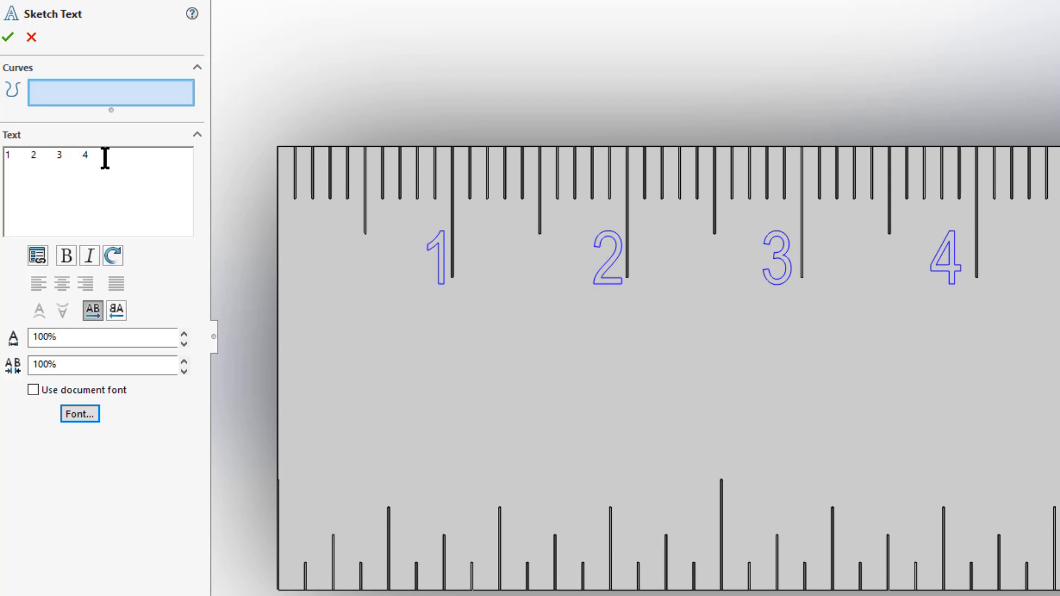
text(5)
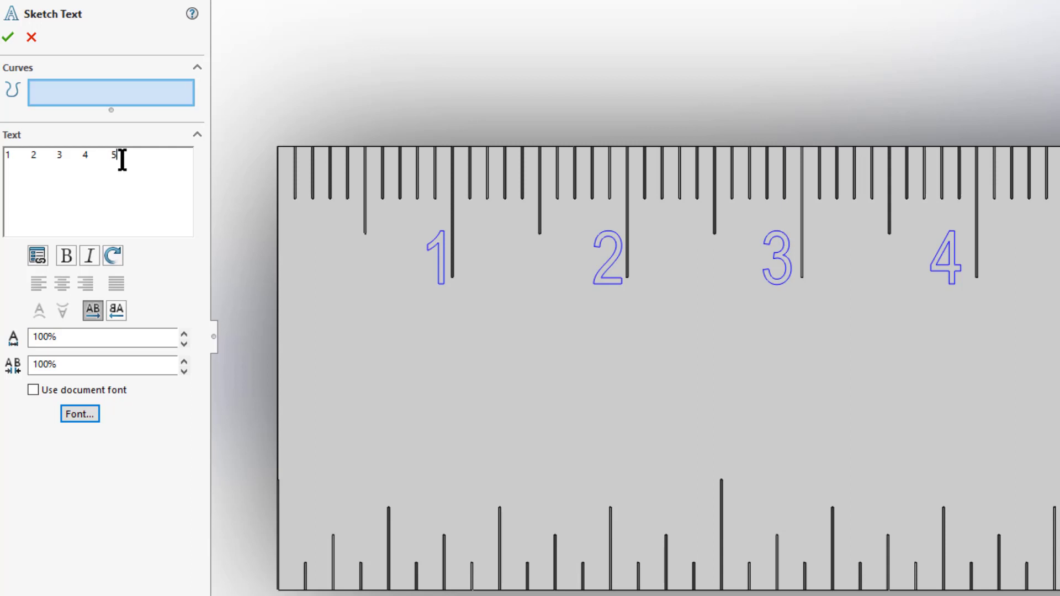
Add numbers 6 through 15 to the sketch text, one per centimetre mark
text(5)
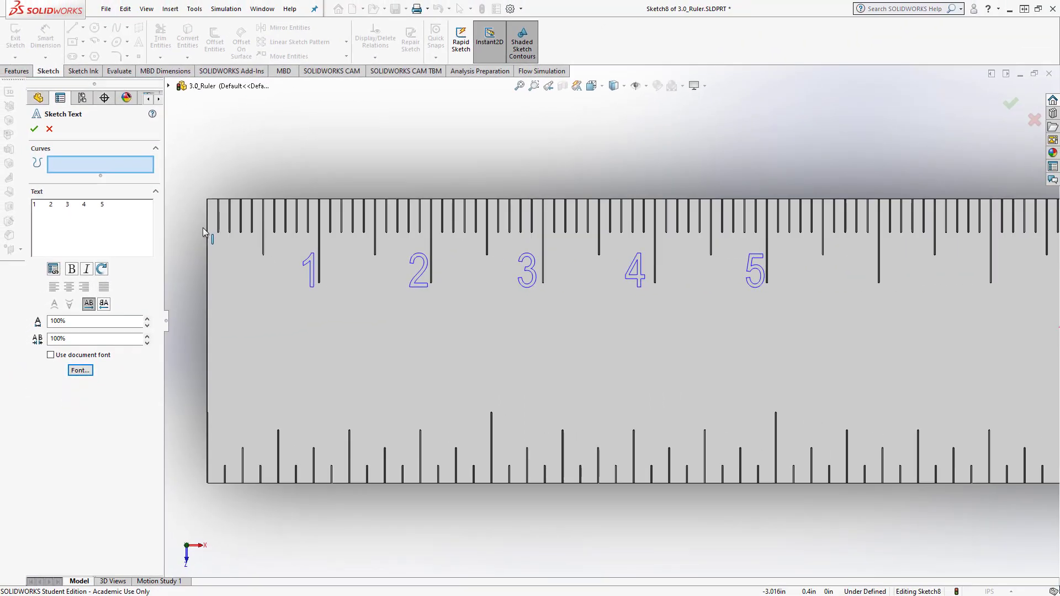
text(6)
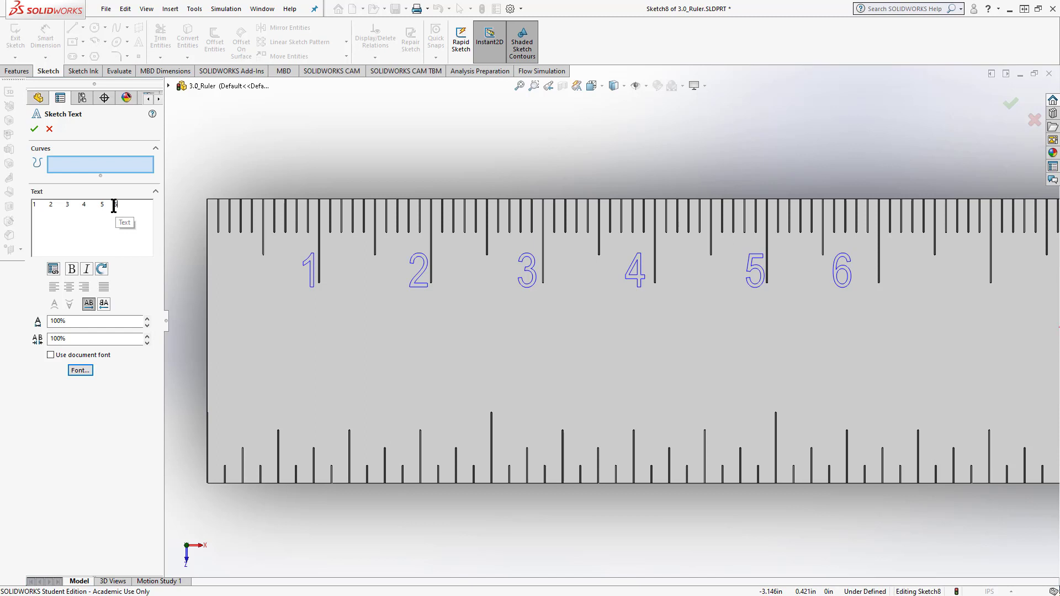
text(6)
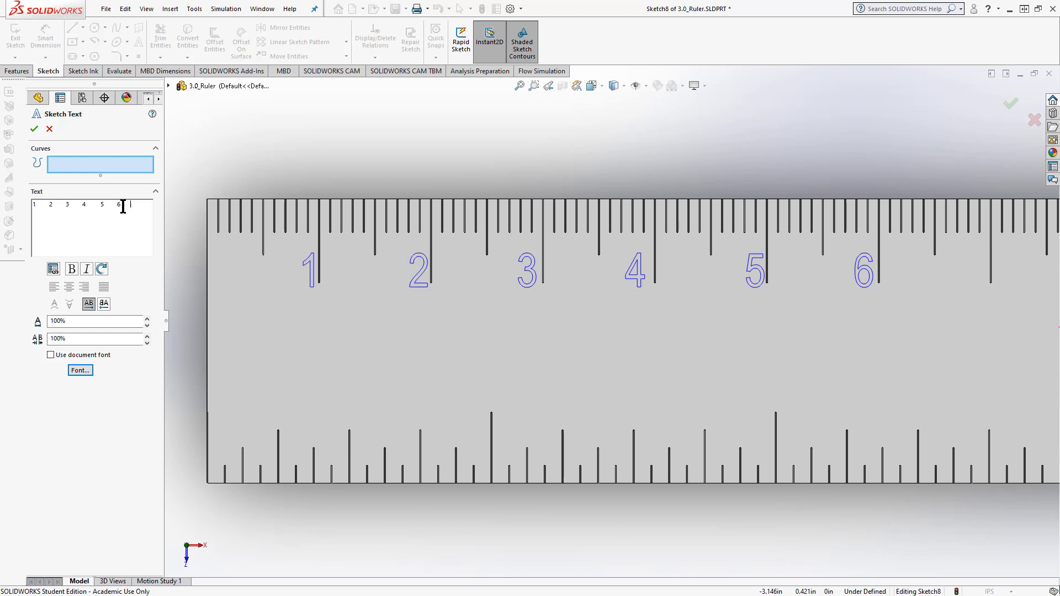
text(7)
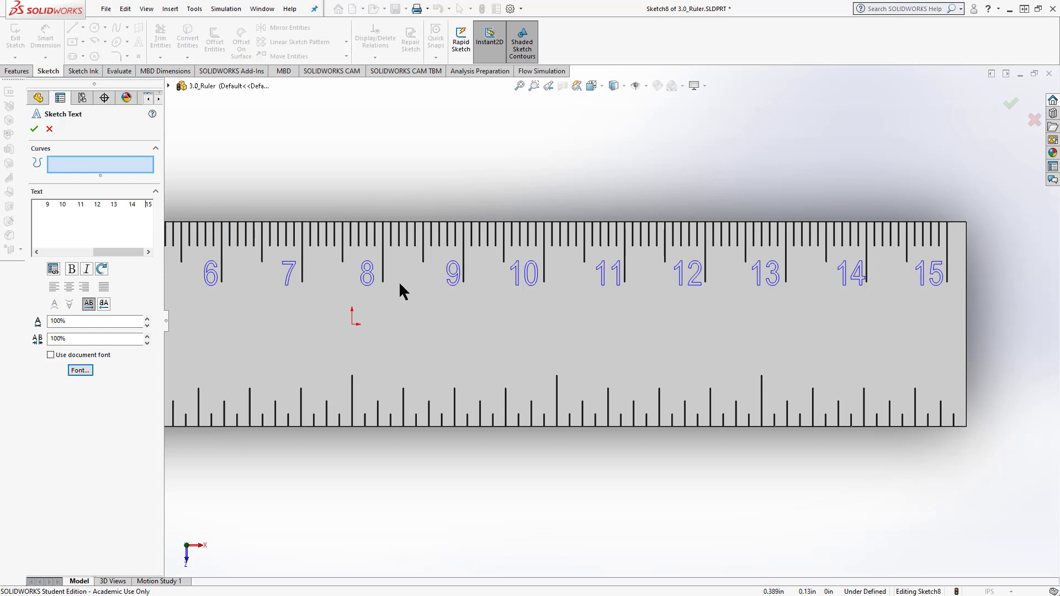
mouse_move(312, 338)
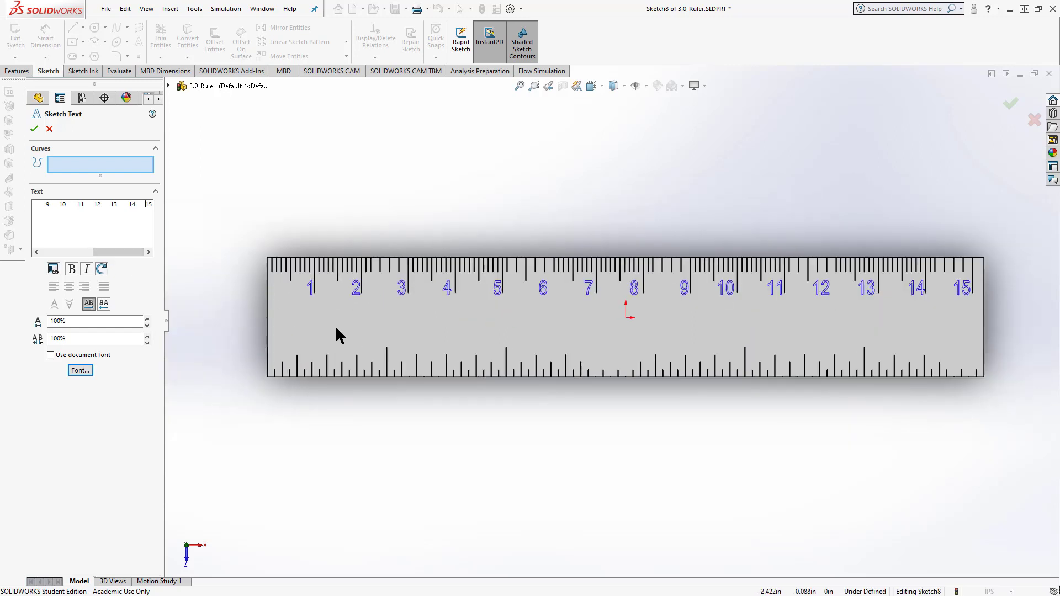
mouse_move(105, 196)
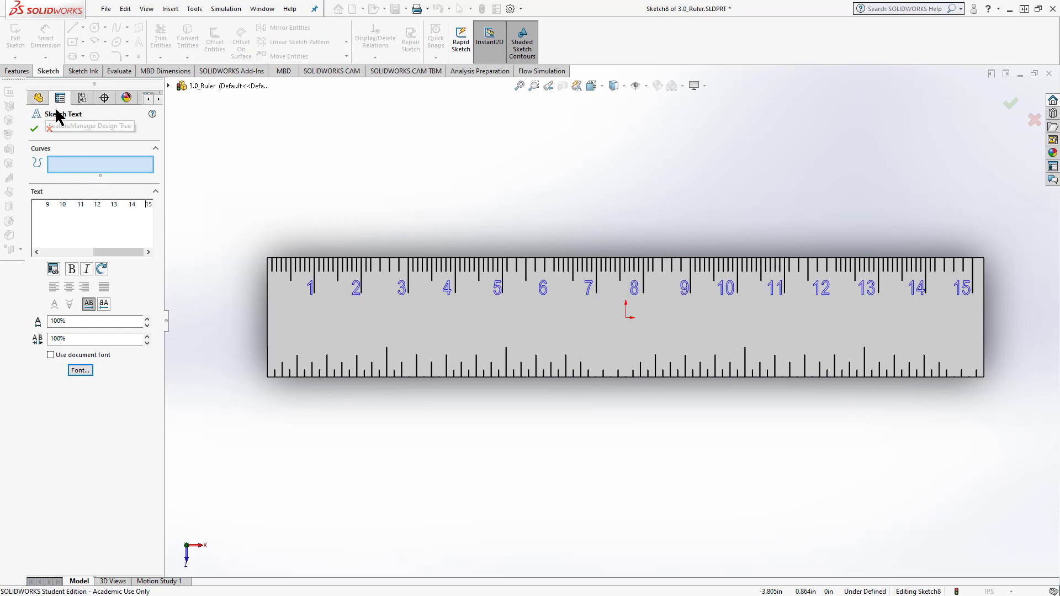
mouse_move(36, 129)
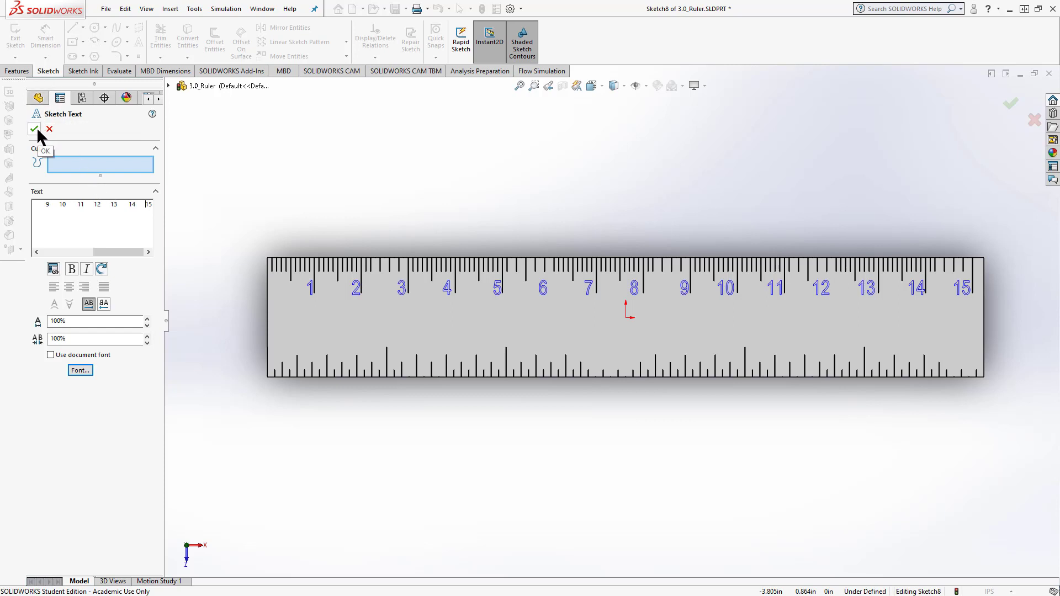
Accept the 1–15 sketch text and select its anchor point beside number 1
click(36, 129)
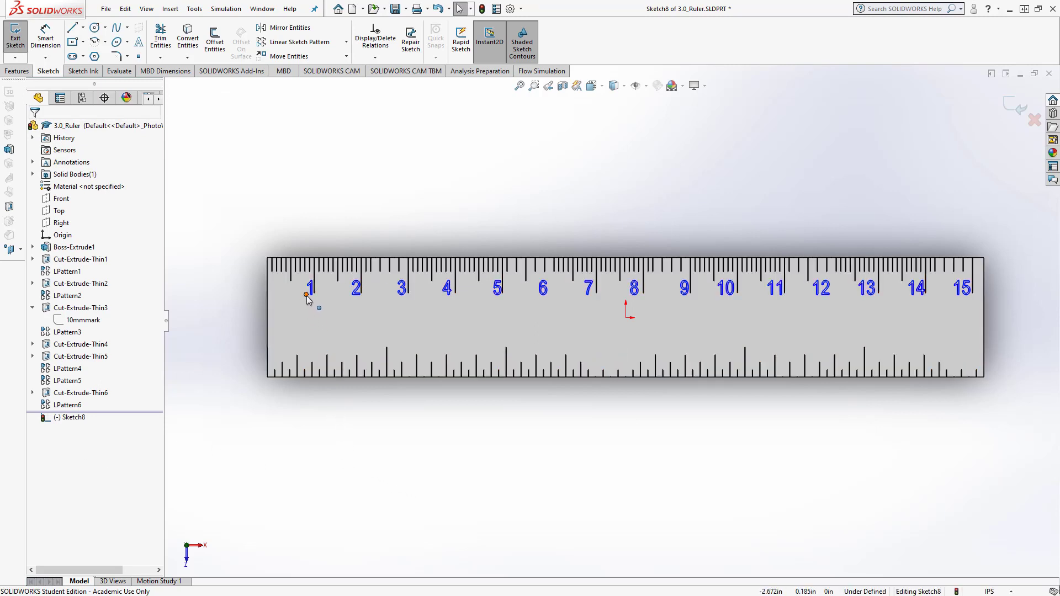
click(308, 299)
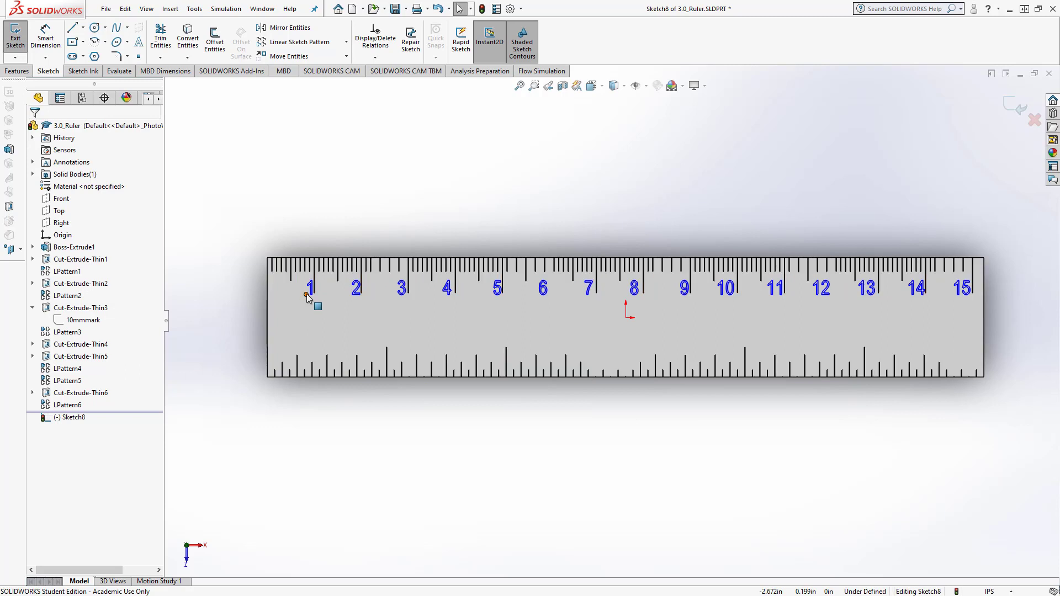
click(308, 298)
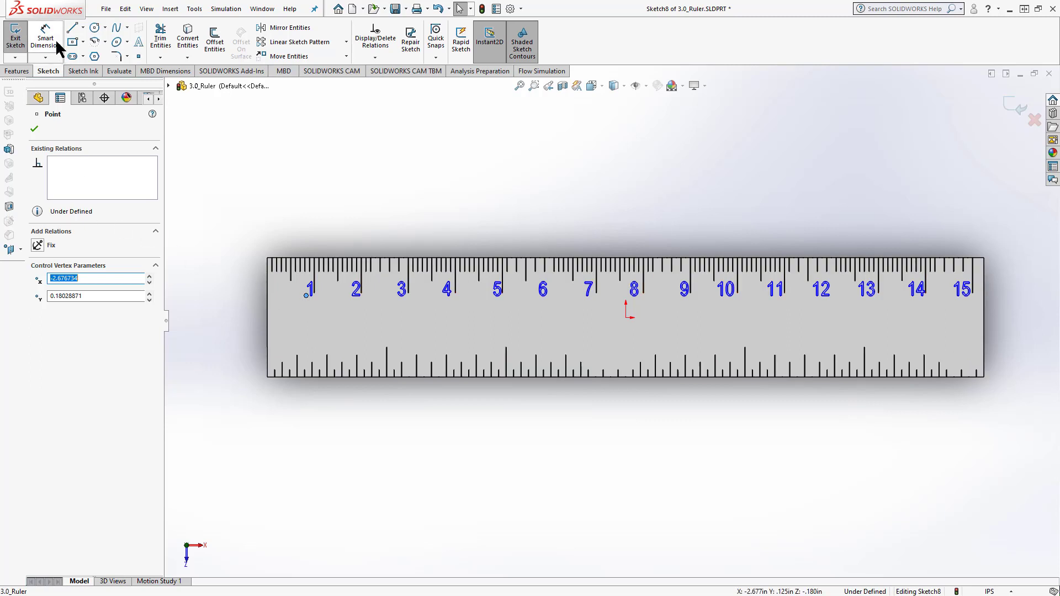
Dimension the text anchor .320 from the left end and .300 below the top, then exit Sketch8
click(34, 129)
text(.32)
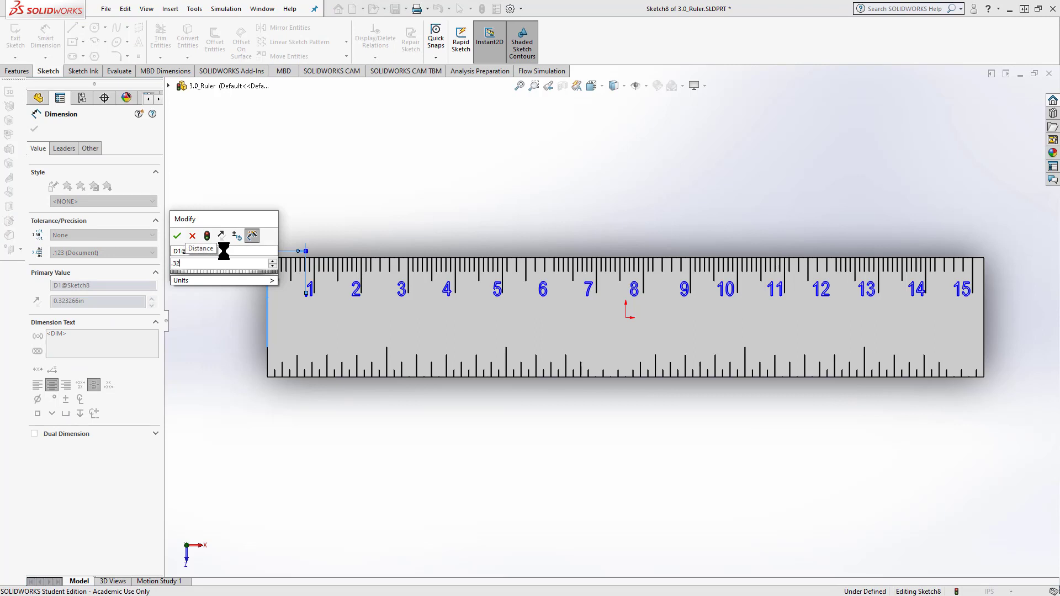
click(177, 235)
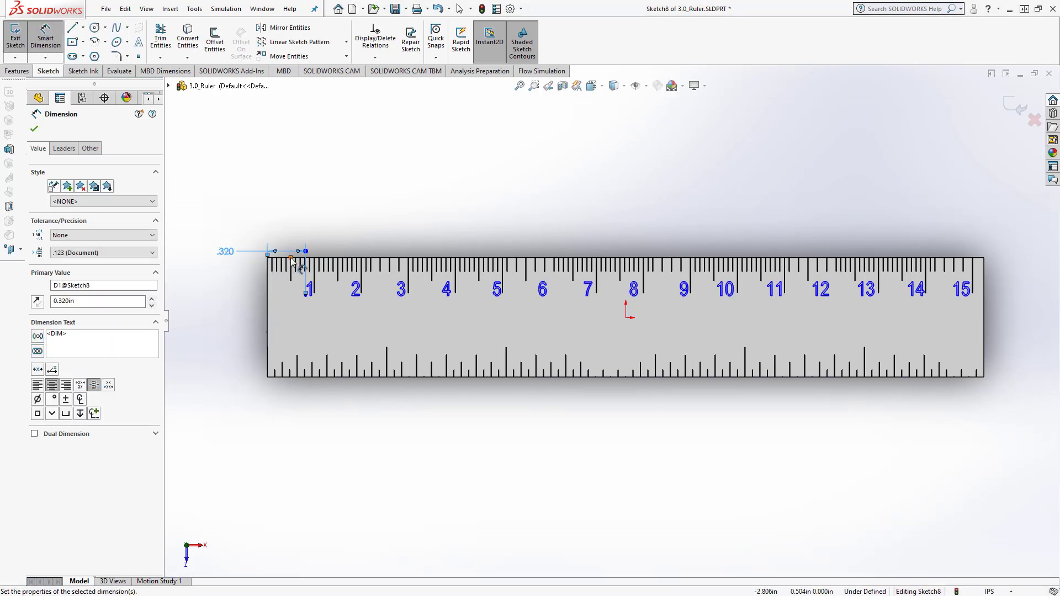
mouse_move(284, 267)
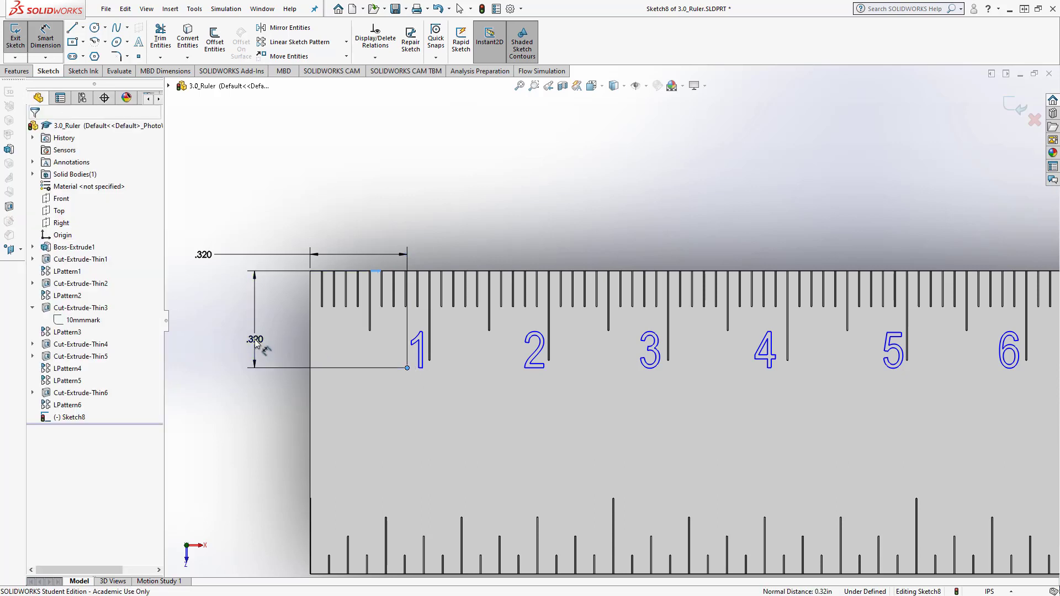
click(256, 339)
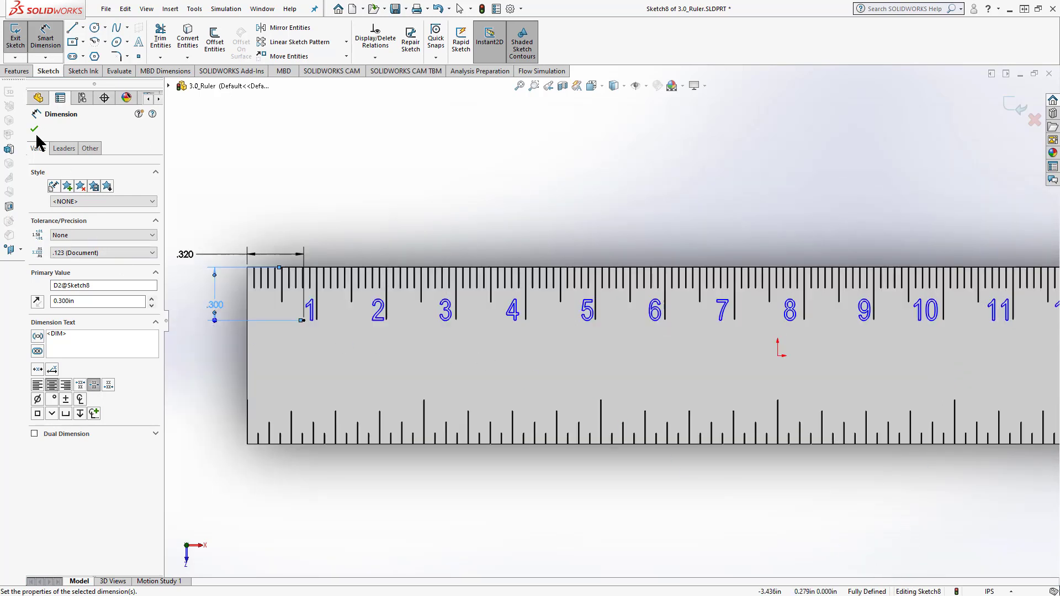
click(34, 129)
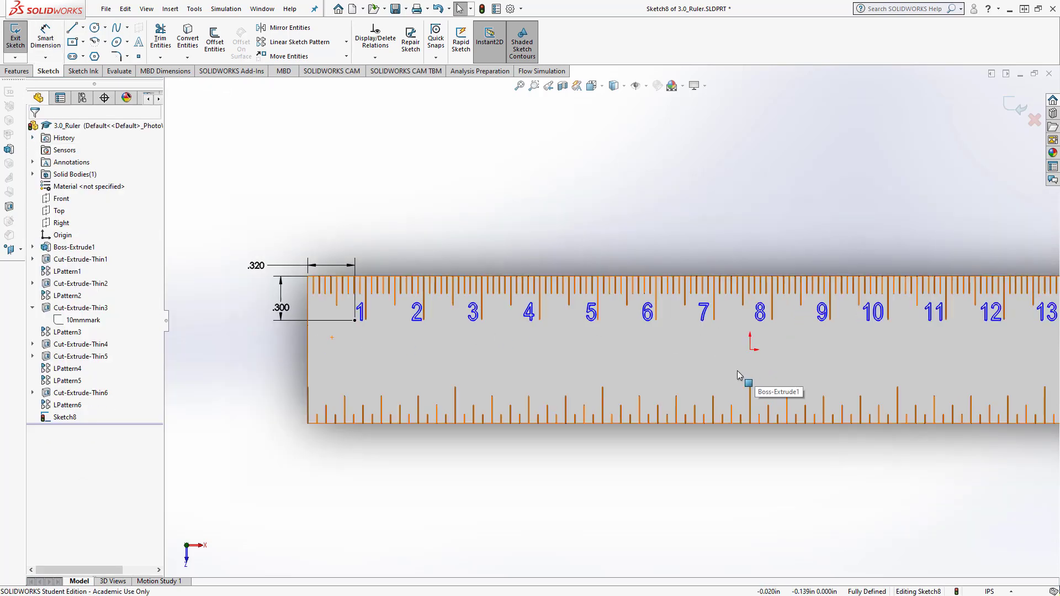
scroll(down, 3)
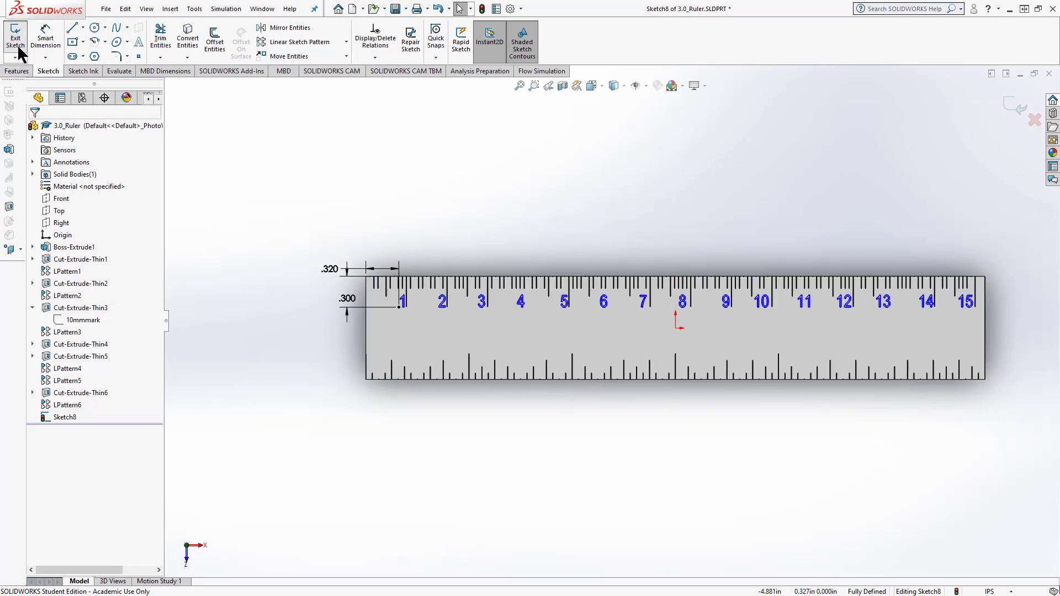
click(15, 36)
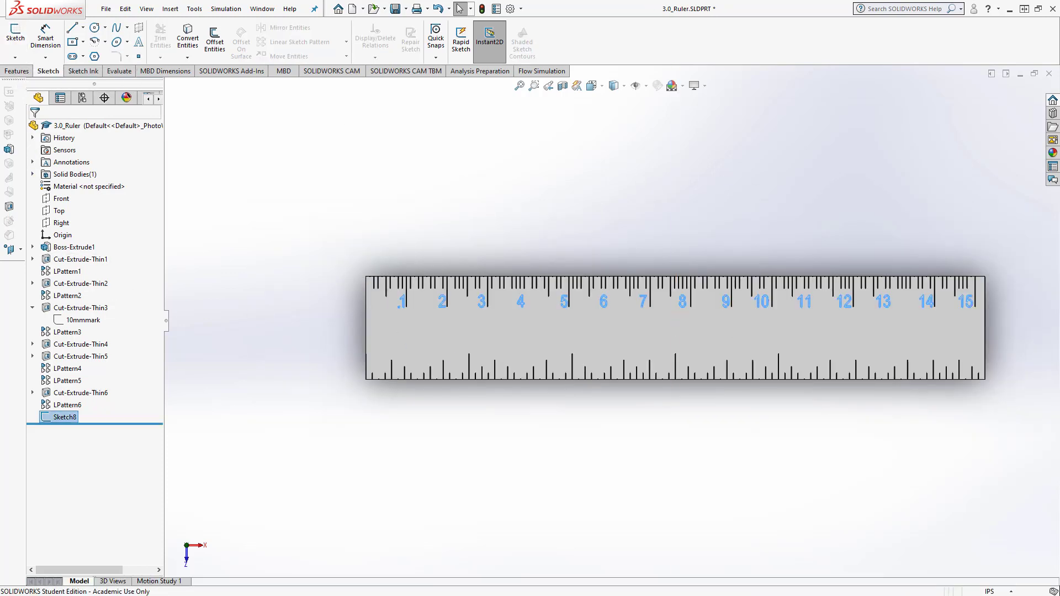